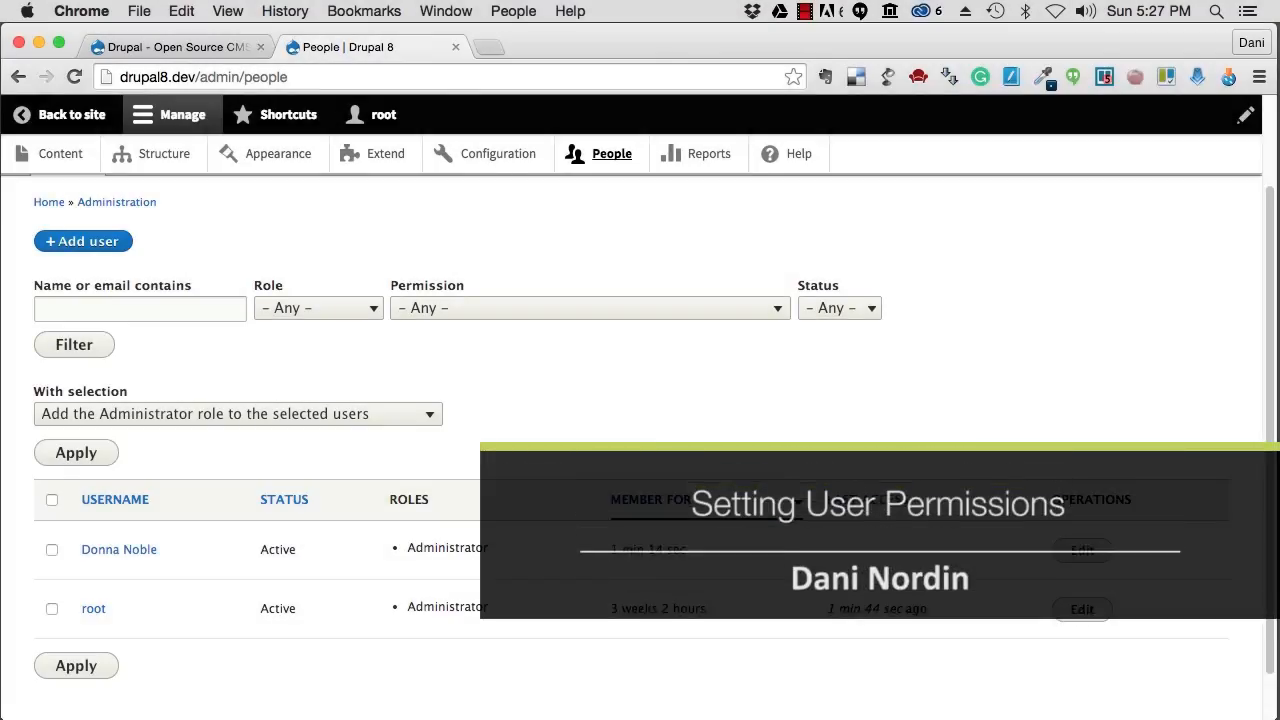
{"action": "mouse_move", "coordinate": [496, 556]}
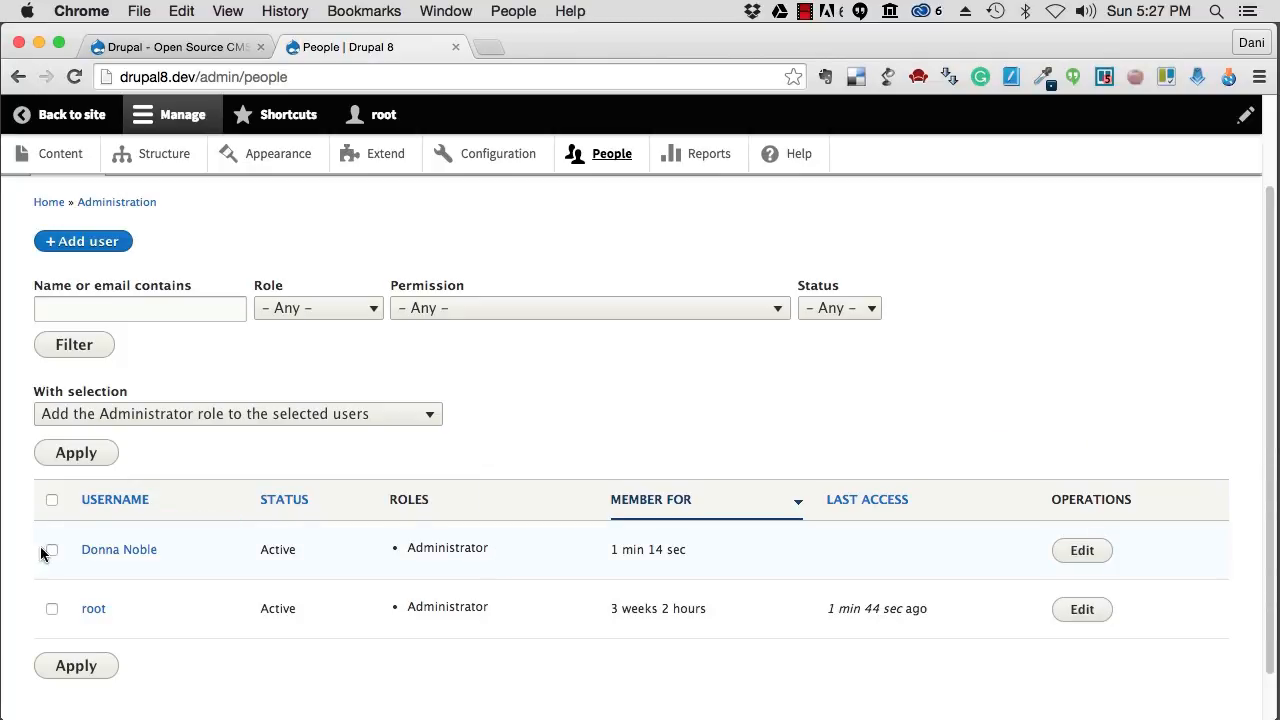
Select Donna Noble and apply the bulk action 'Add the Content Editor role'
{"action": "left_click", "coordinate": [52, 550]}
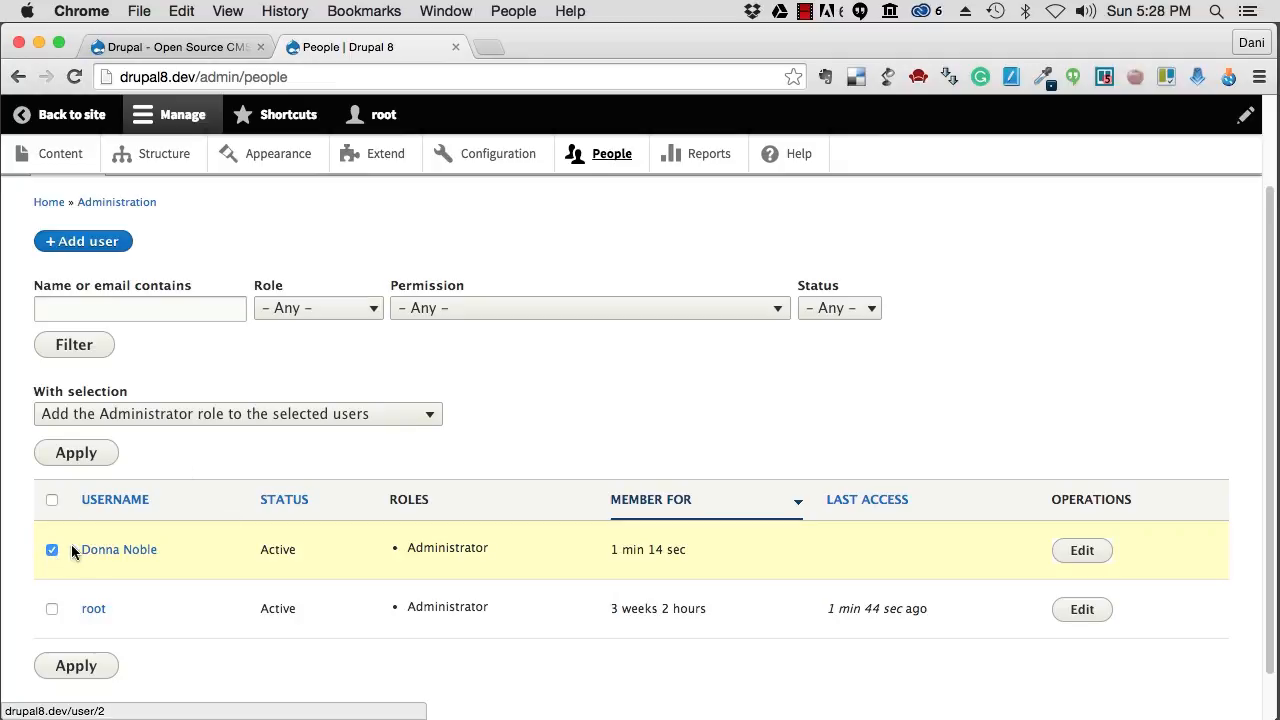
{"action": "left_click", "coordinate": [236, 412]}
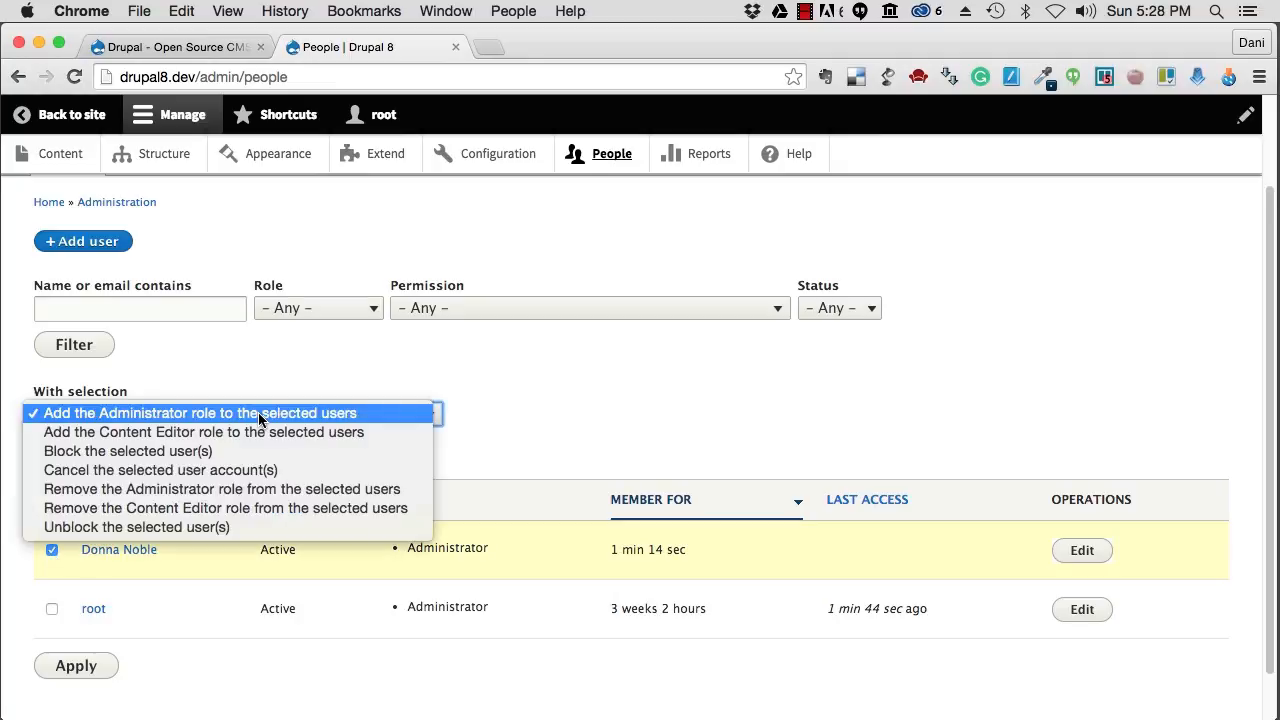
{"action": "mouse_move", "coordinate": [128, 452]}
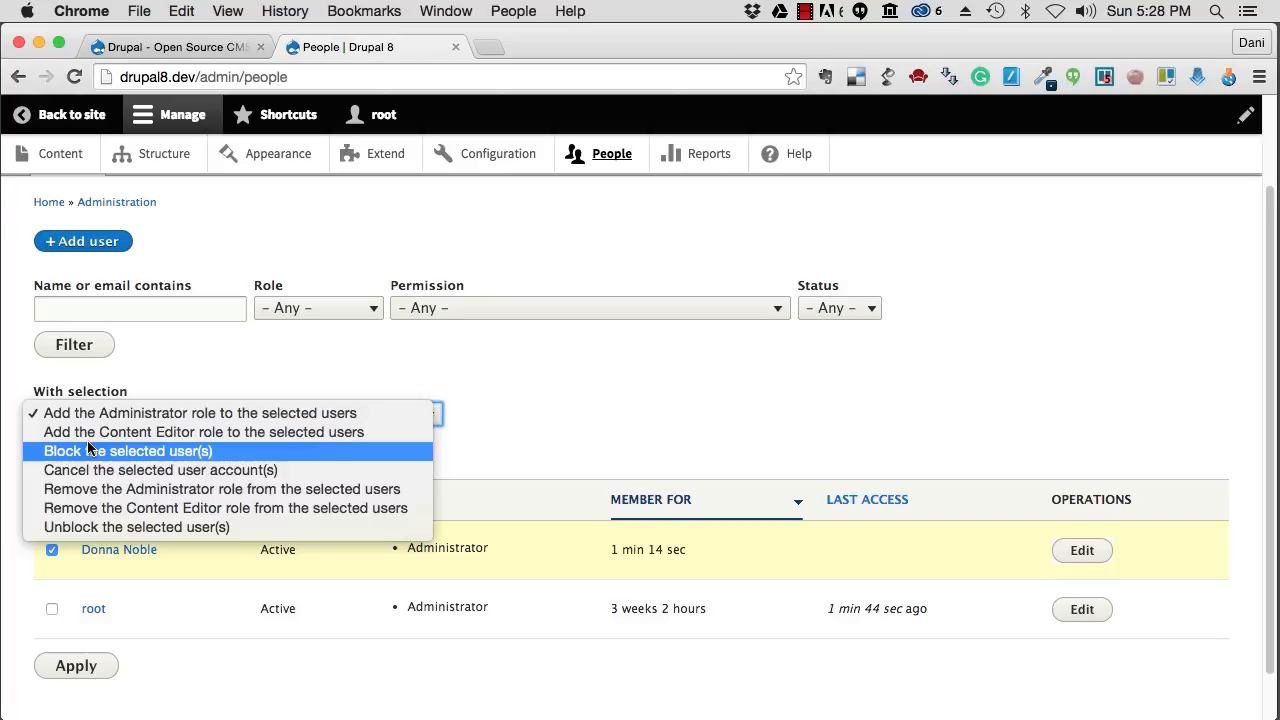
{"action": "mouse_move", "coordinate": [390, 488]}
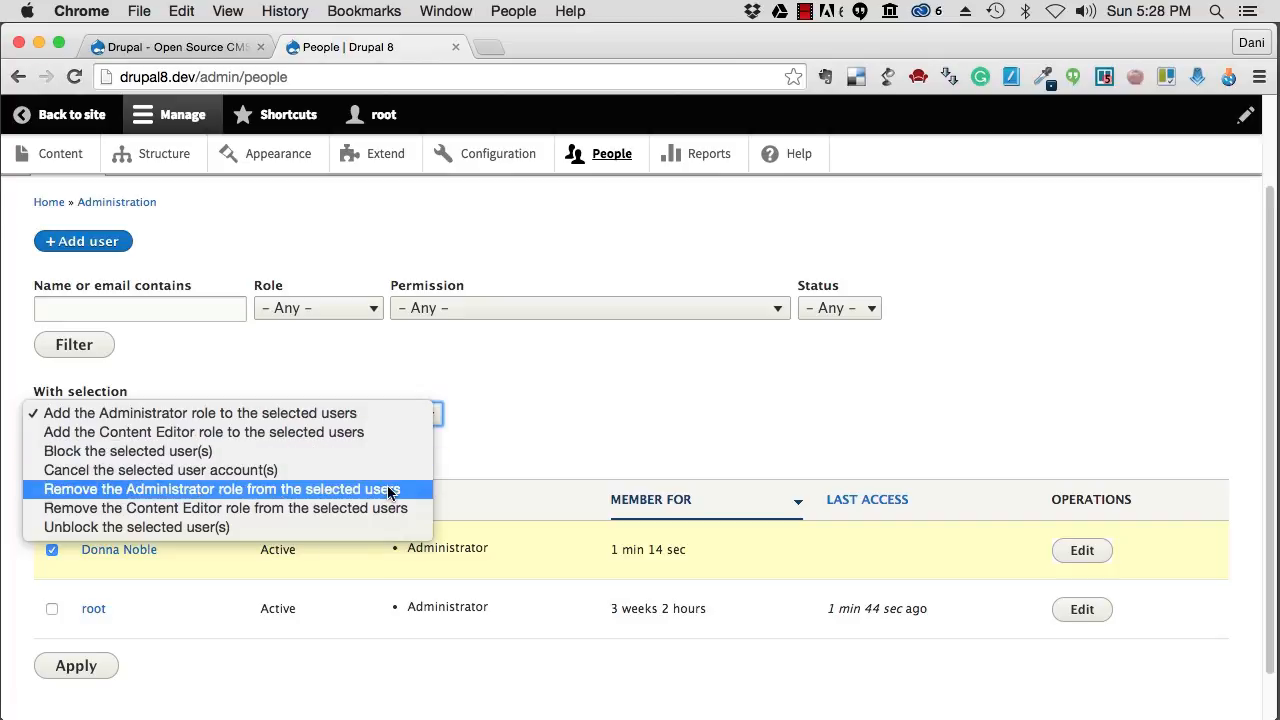
{"action": "mouse_move", "coordinate": [160, 432]}
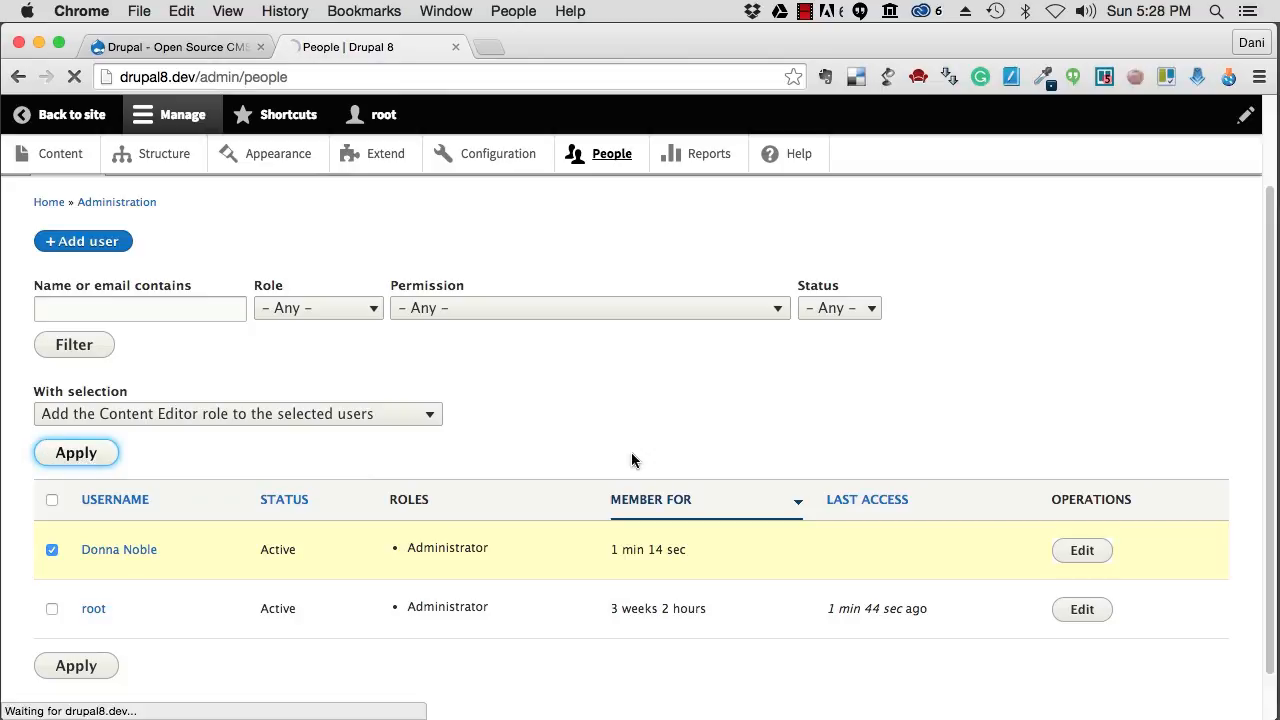
{"action": "left_click", "coordinate": [76, 452]}
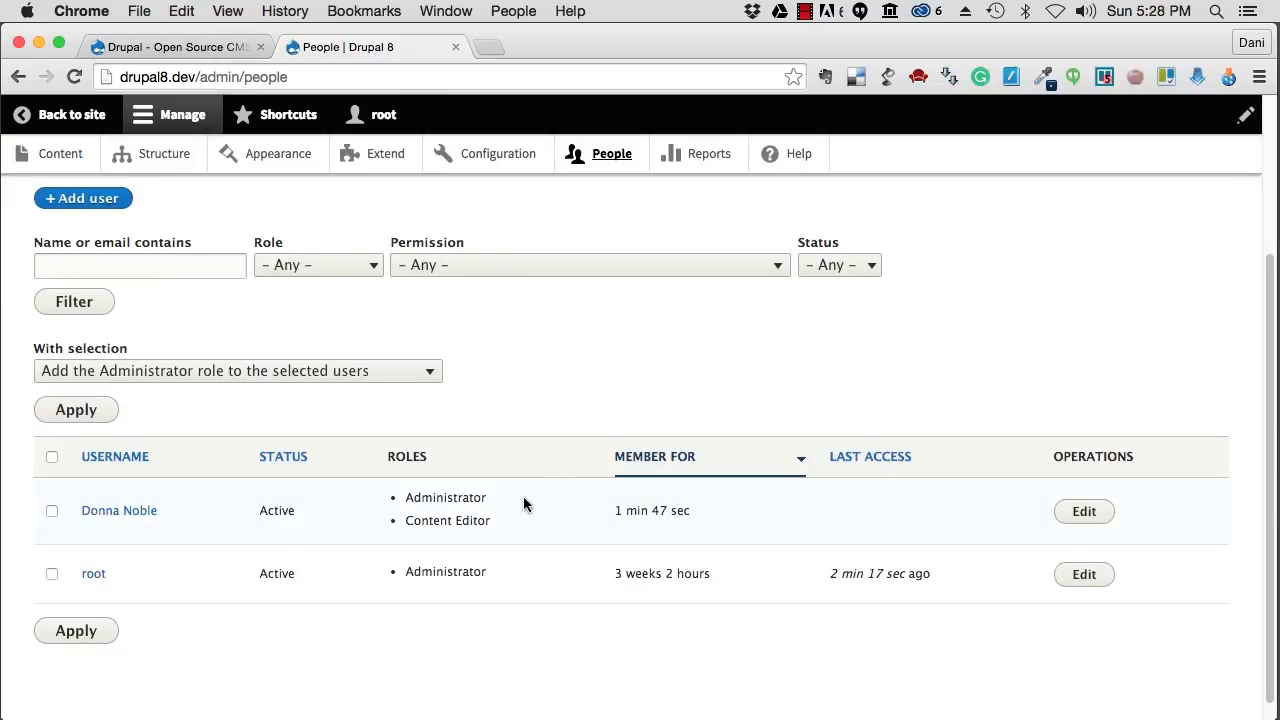
{"action": "mouse_move", "coordinate": [540, 536]}
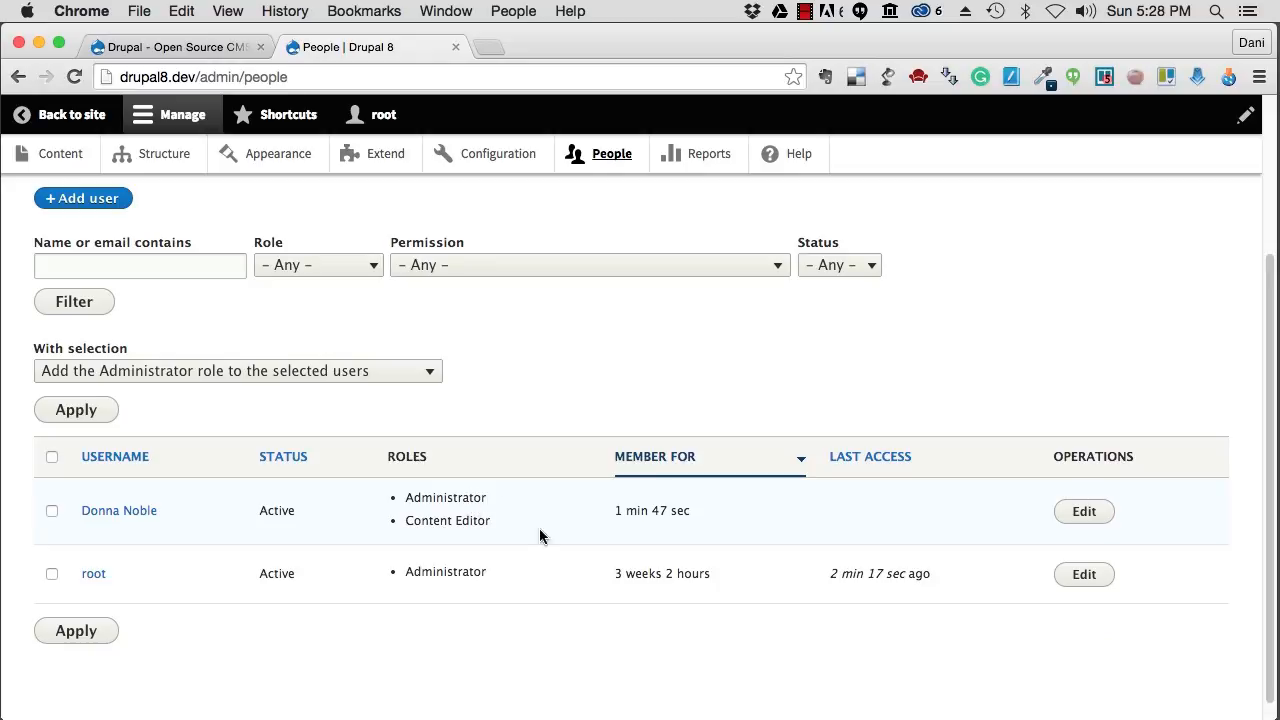
Apply 'Remove the Administrator role from the selected users' from the People bulk actions
{"action": "left_click", "coordinate": [236, 370]}
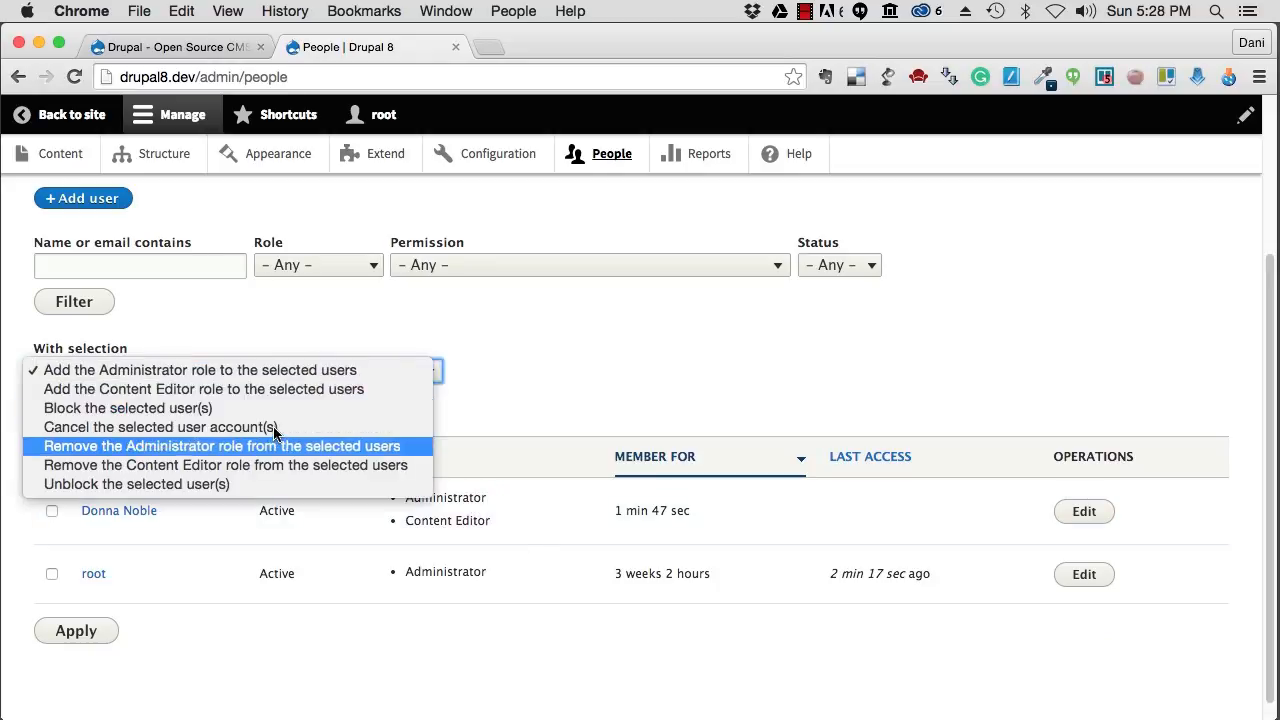
{"action": "left_click", "coordinate": [220, 446]}
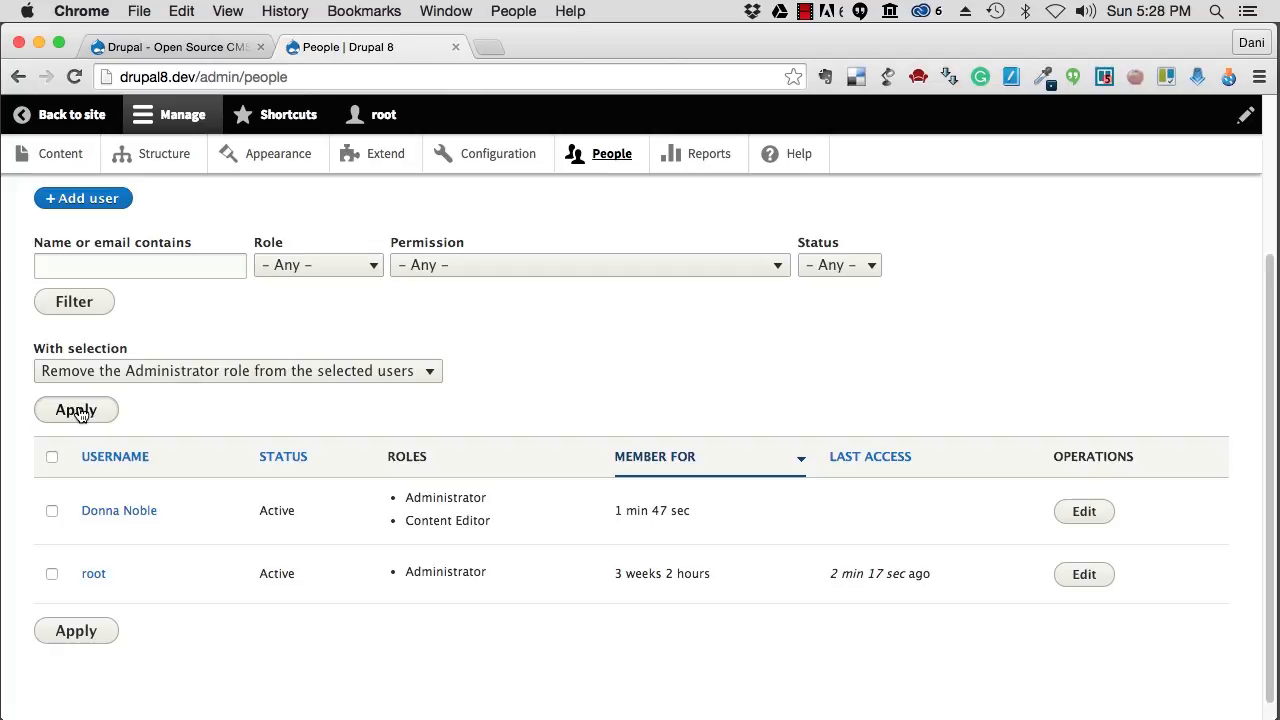
{"action": "left_click", "coordinate": [76, 408]}
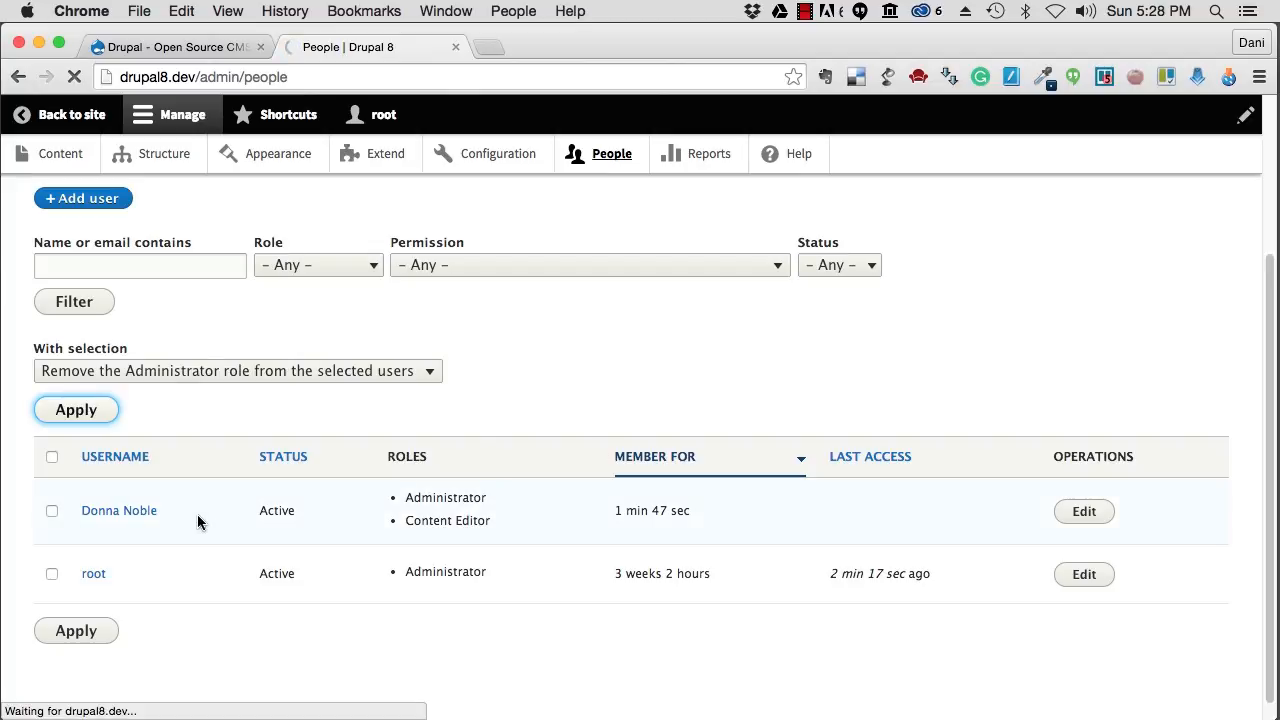
{"action": "left_click", "coordinate": [76, 408]}
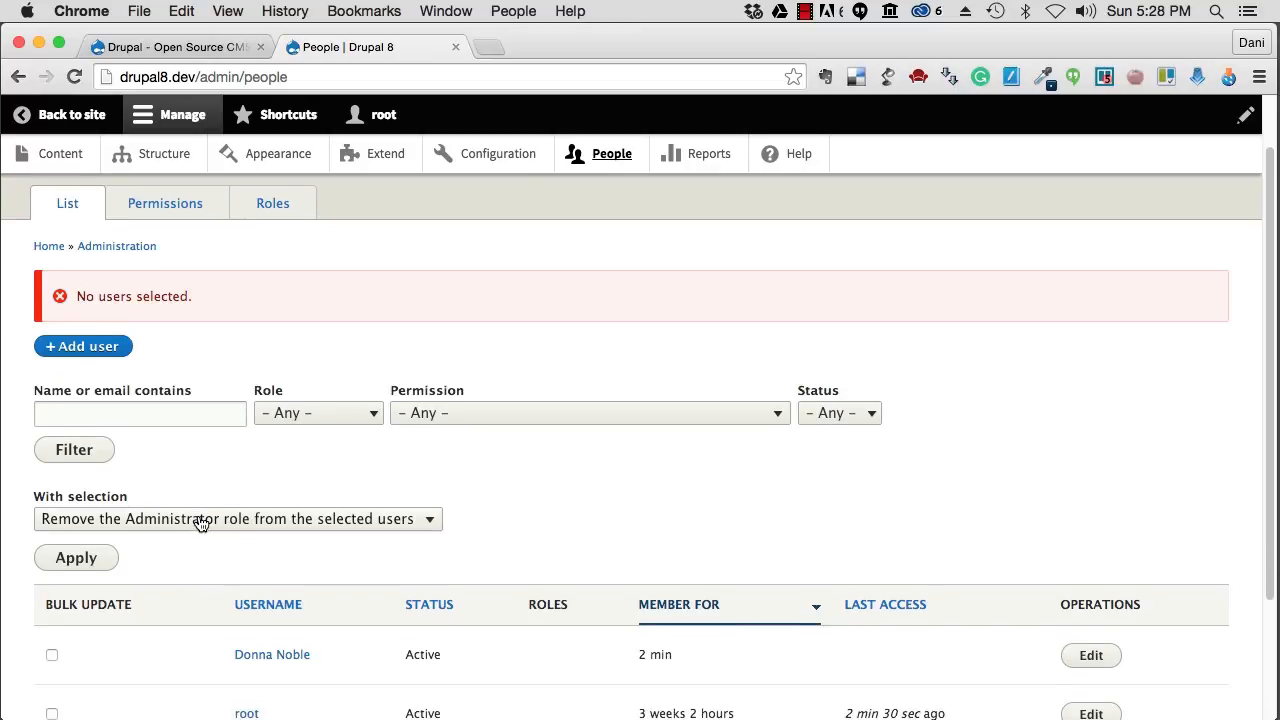
{"action": "scroll", "scroll_direction": "down", "scroll_amount": 3}
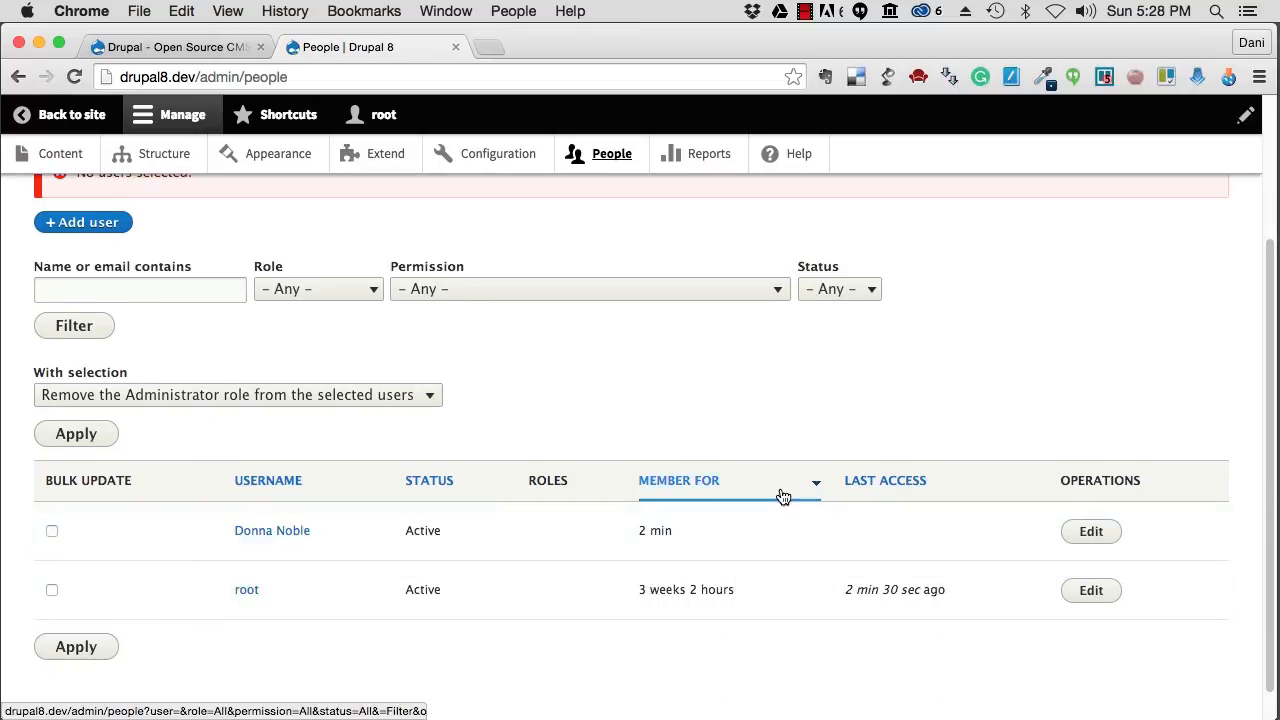
Re-select Donna Noble and apply the Administrator role removal so she remains a Content Editor
{"action": "left_click", "coordinate": [52, 530]}
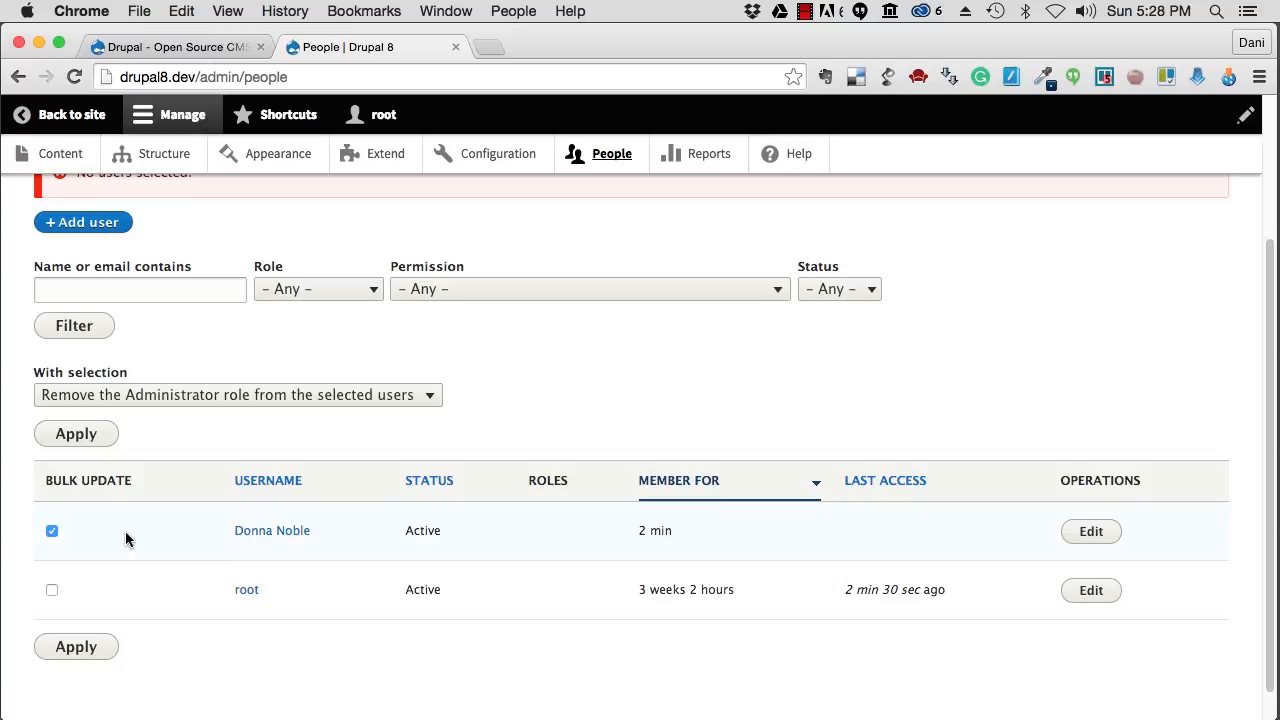
{"action": "left_click", "coordinate": [236, 394]}
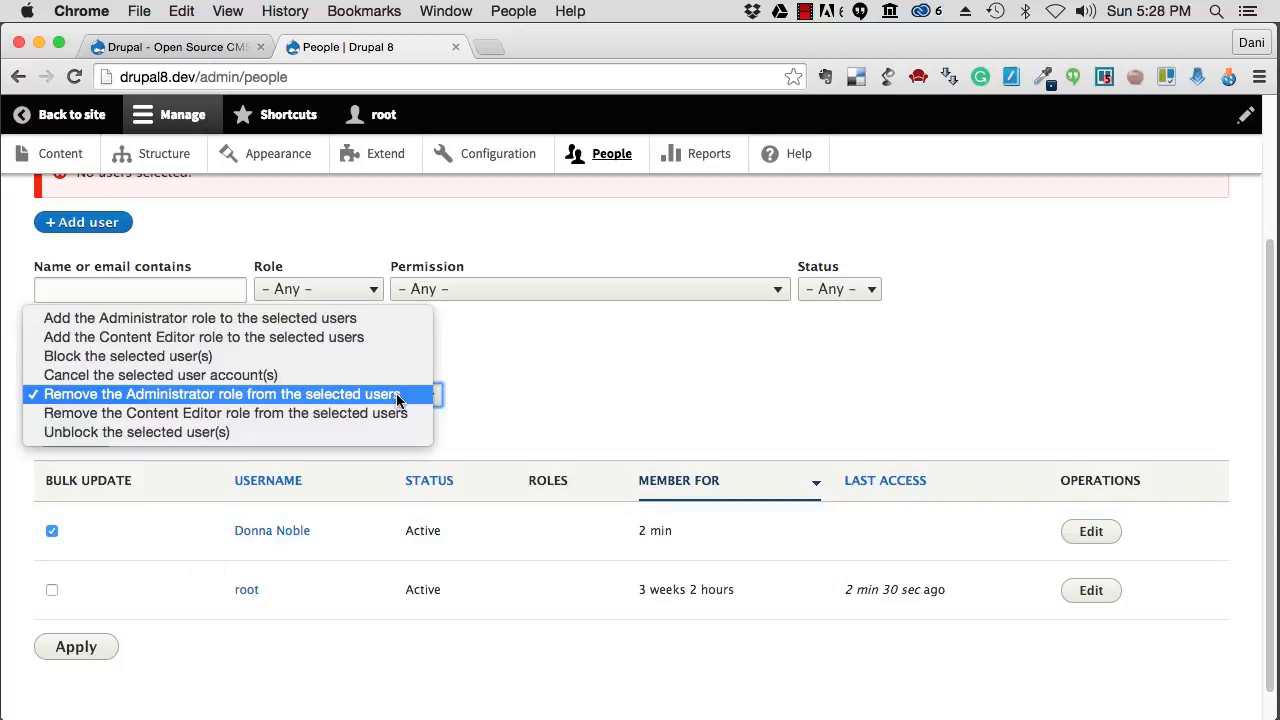
{"action": "left_click", "coordinate": [220, 392]}
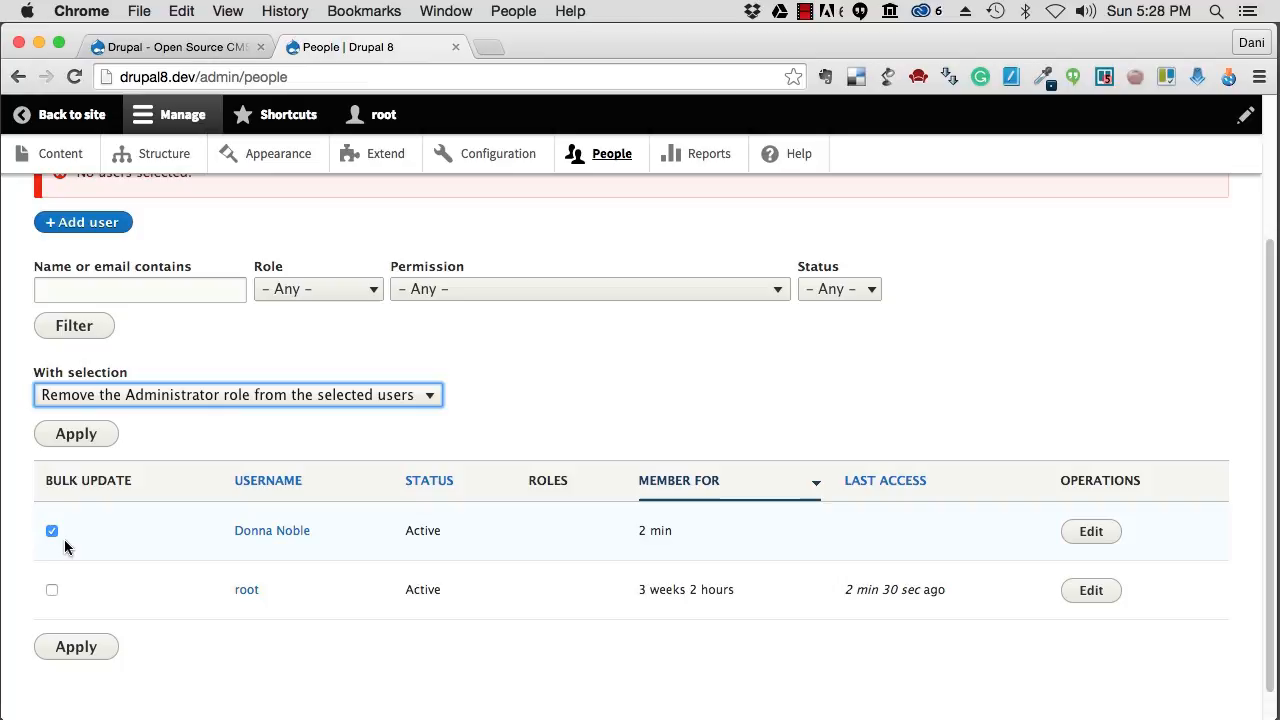
{"action": "left_click", "coordinate": [76, 432]}
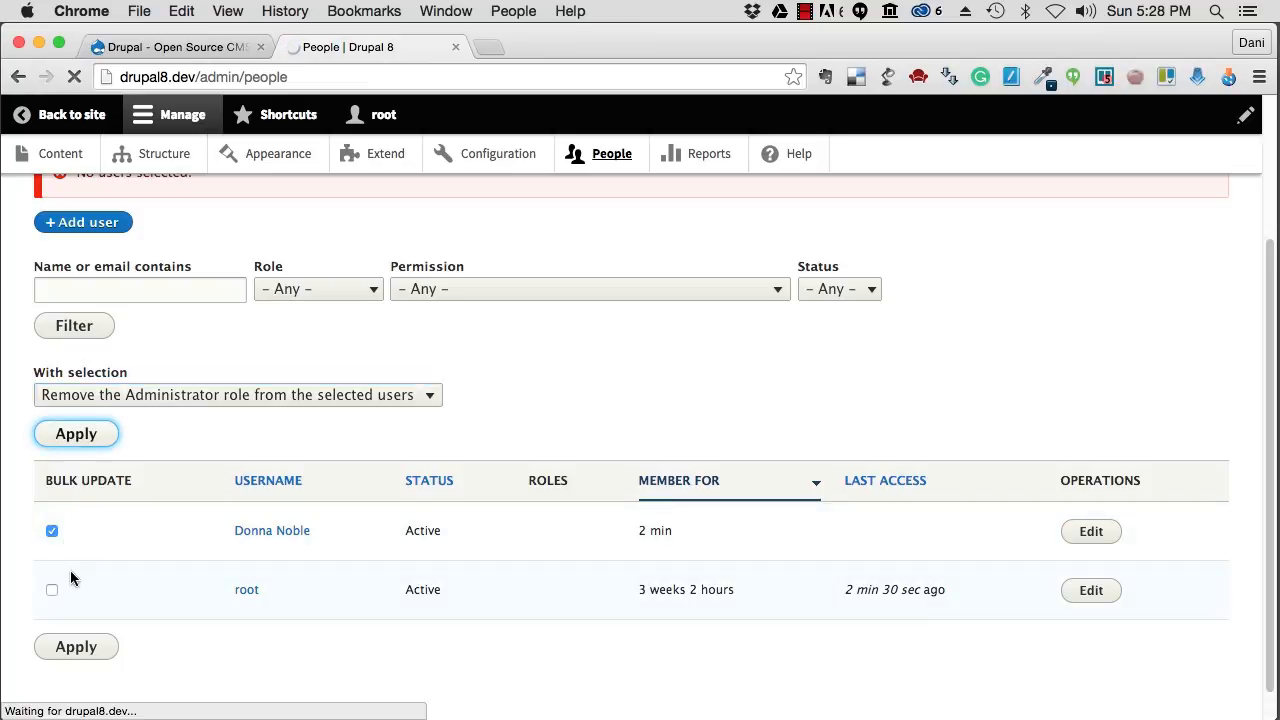
{"action": "left_click", "coordinate": [76, 432]}
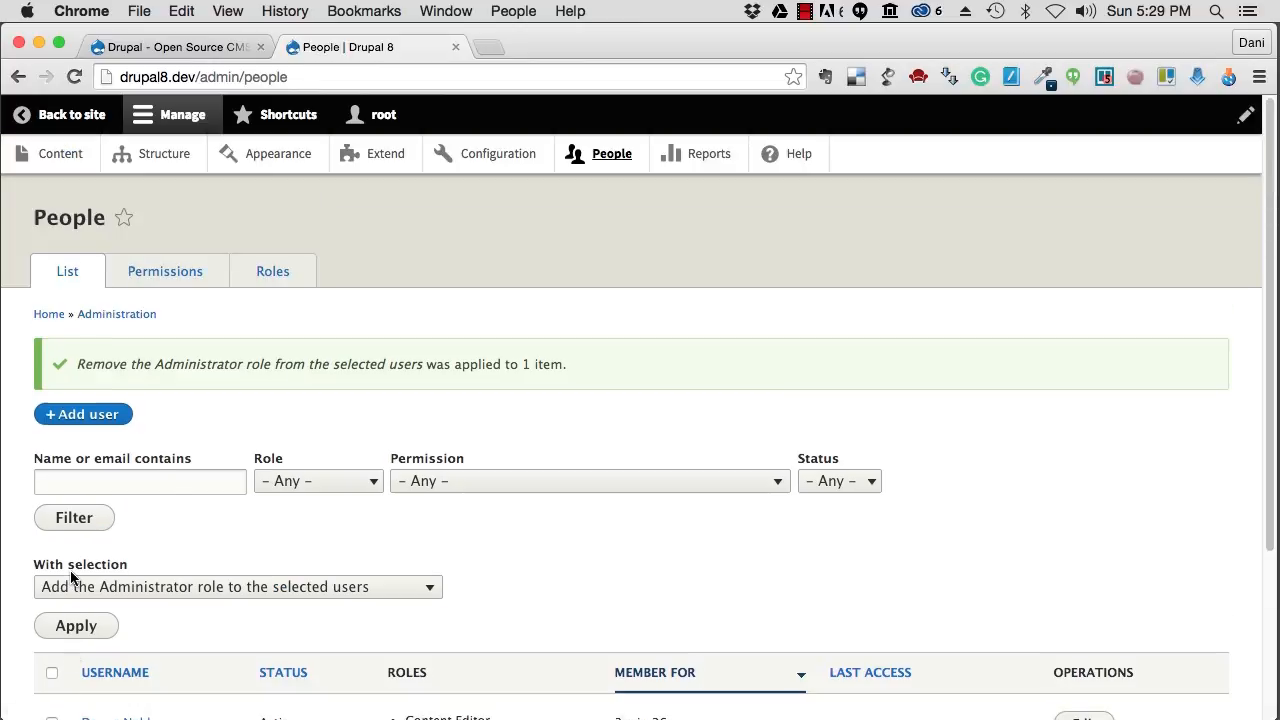
{"action": "scroll", "scroll_direction": "down", "scroll_amount": 3}
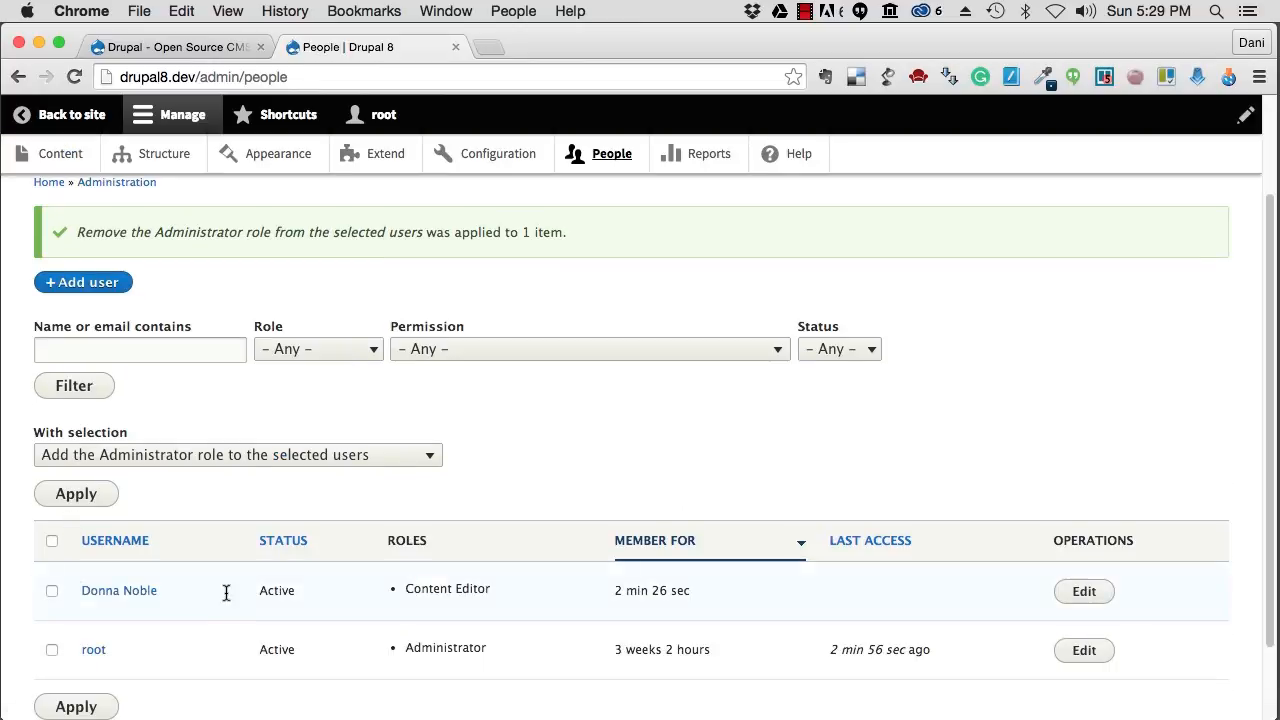
{"action": "mouse_move", "coordinate": [156, 656]}
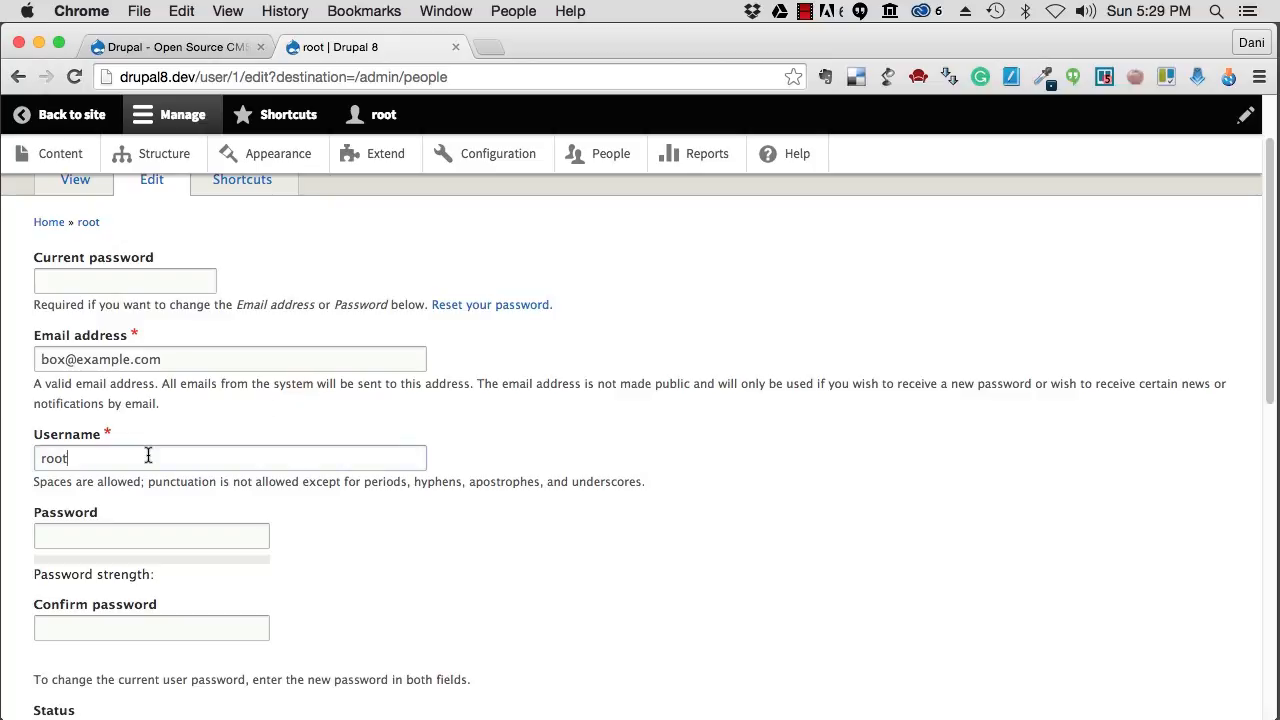
Change root's username to Dani Nordin and enter the new matching password, leaving it unsaved
{"action": "type", "text": "Dani Nordin"}
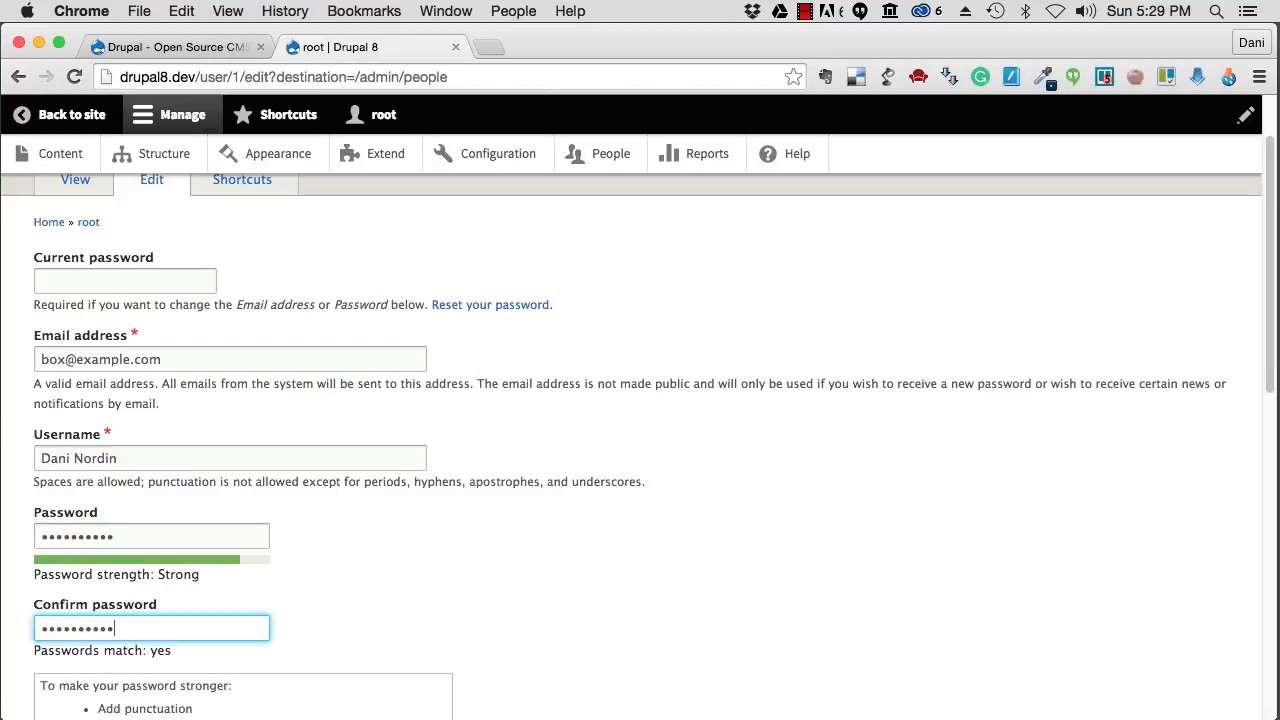
{"action": "scroll", "scroll_direction": "down", "scroll_amount": 3}
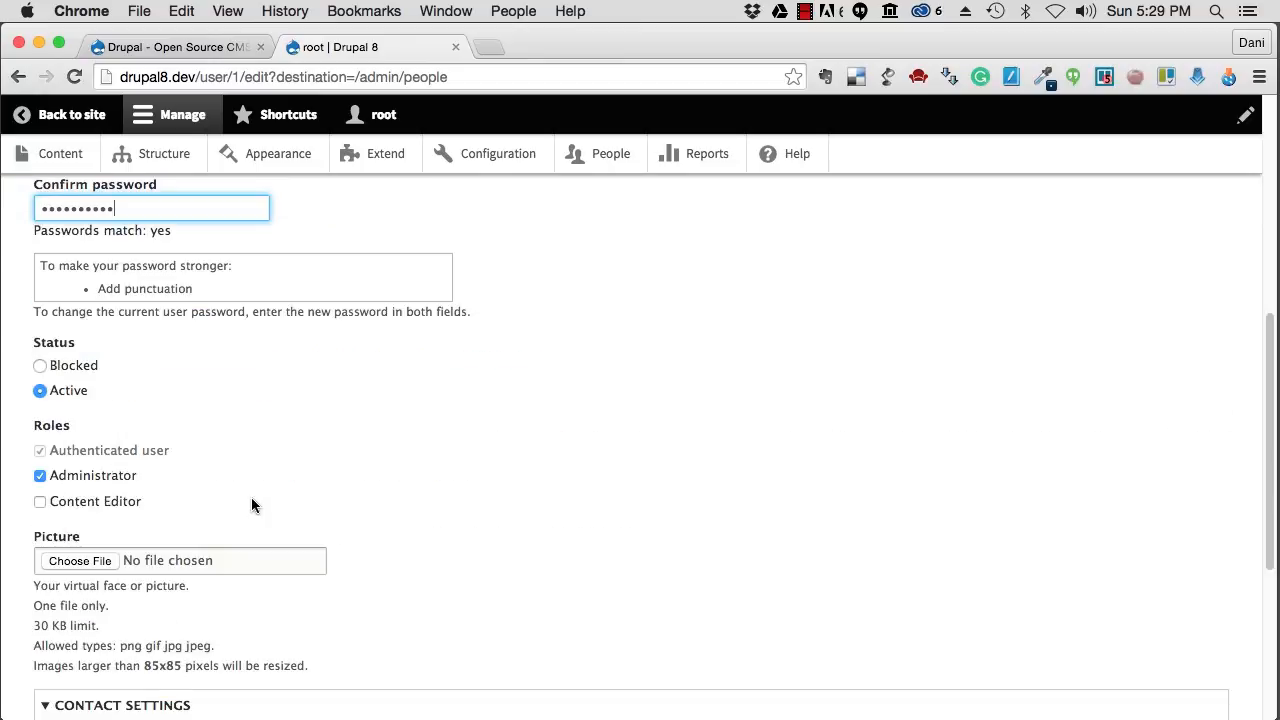
{"action": "scroll", "scroll_direction": "up", "scroll_amount": 3}
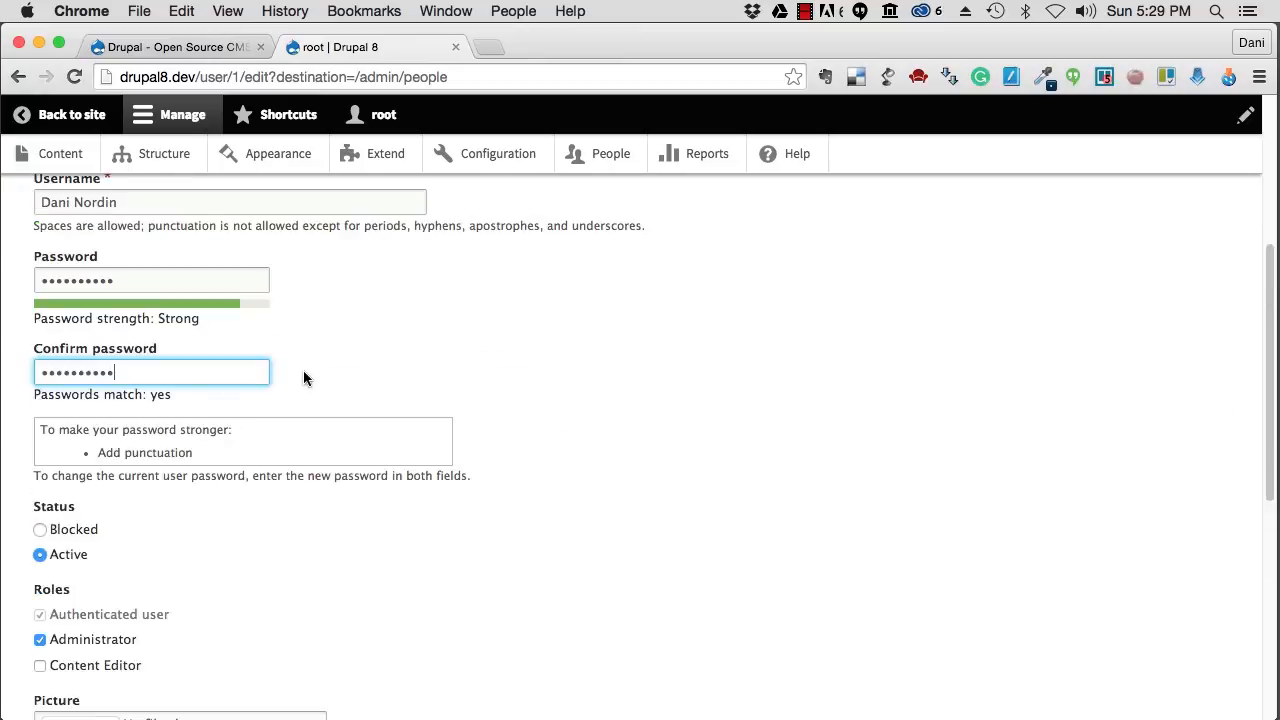
{"action": "scroll", "scroll_direction": "down", "scroll_amount": 3}
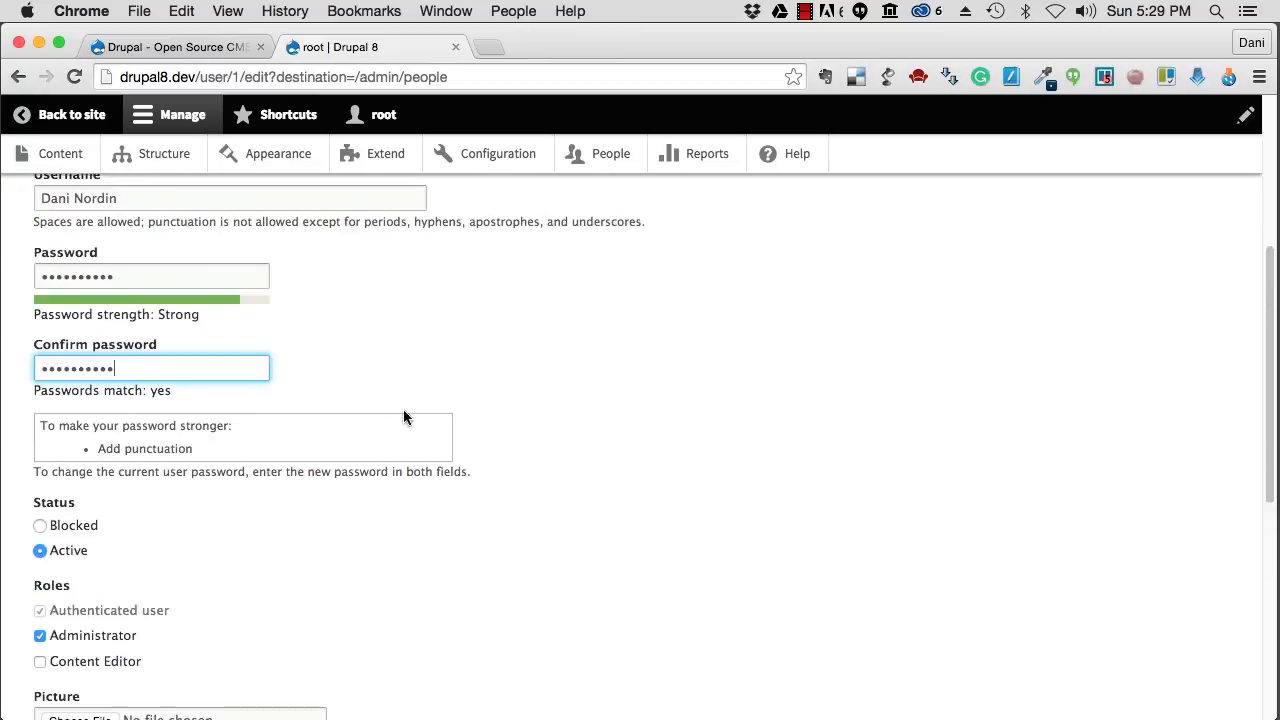
{"action": "scroll", "scroll_direction": "down", "scroll_amount": 3}
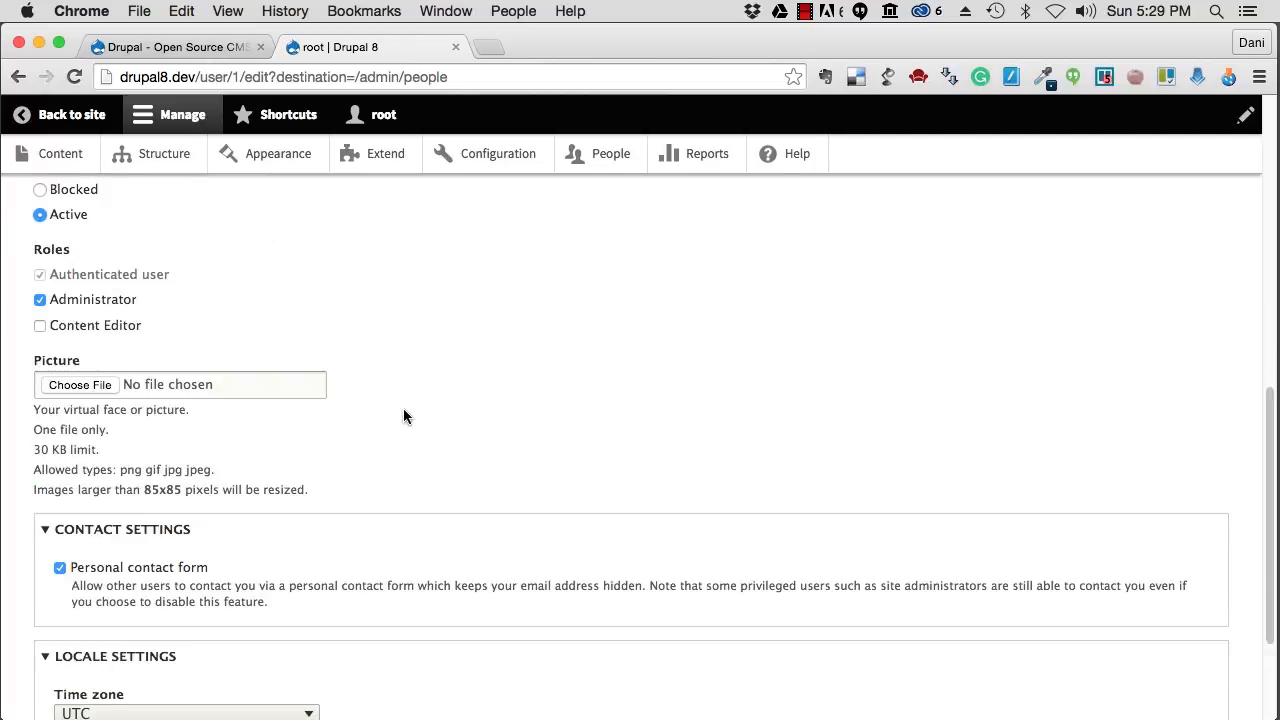
Upload dani.jpg as the profile picture, resized to 85x85 pixels, without saving yet
{"action": "scroll", "scroll_direction": "down", "scroll_amount": 3}
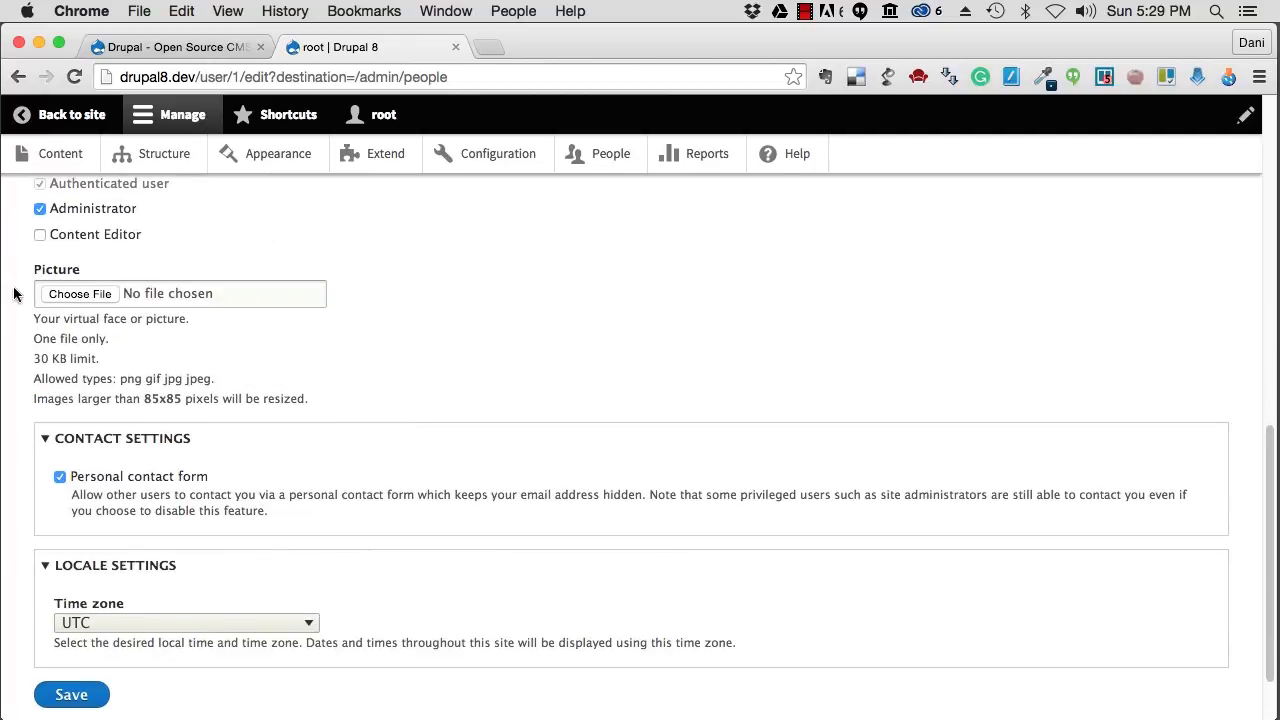
{"action": "left_click", "coordinate": [80, 292]}
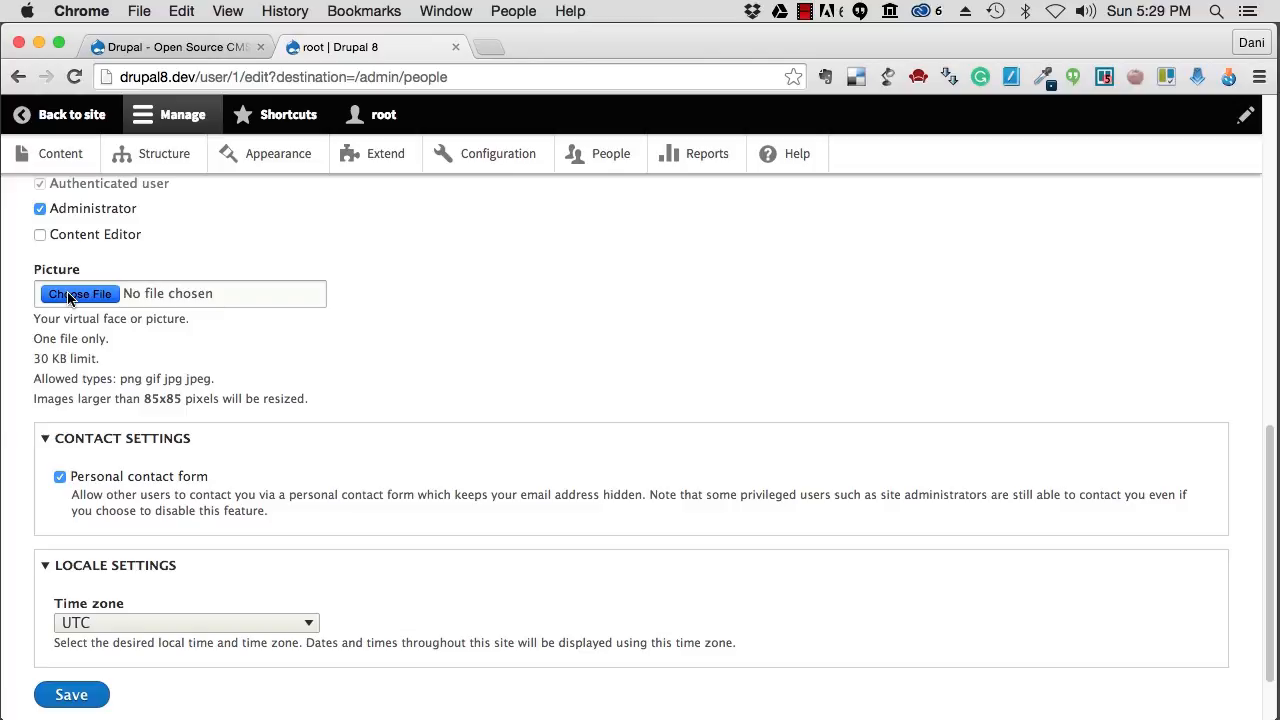
{"action": "left_click", "coordinate": [80, 292]}
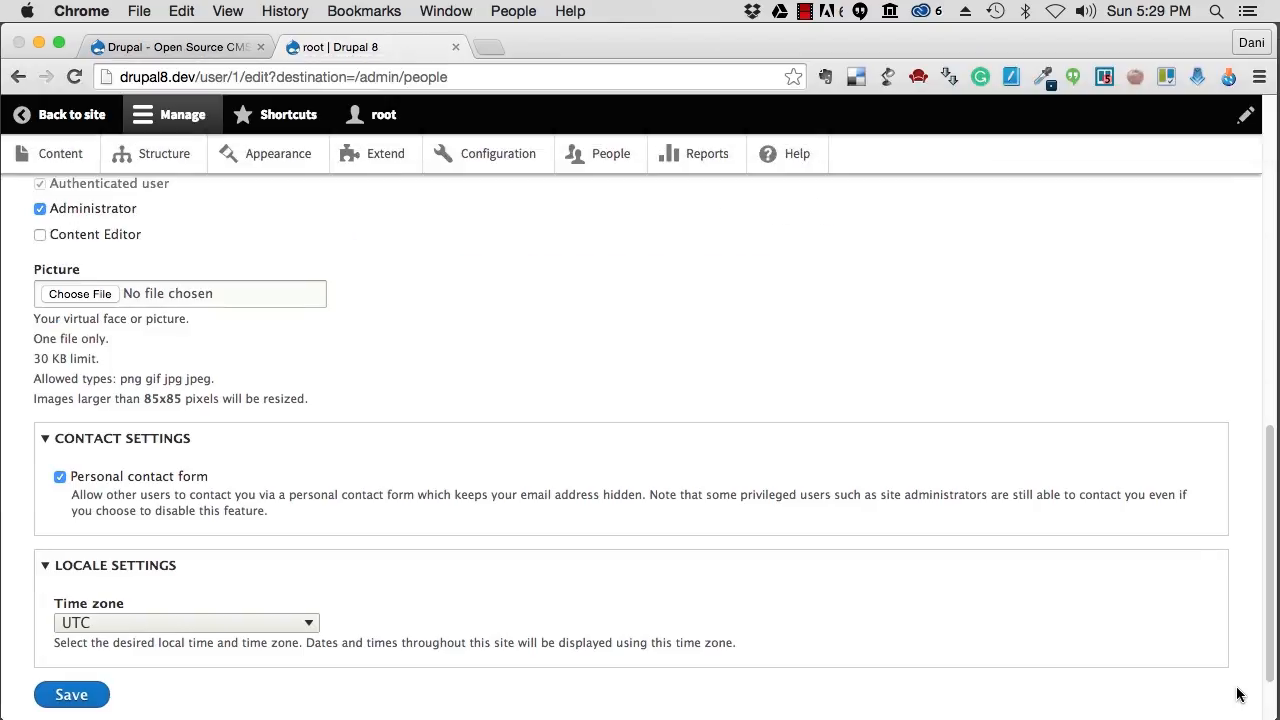
{"action": "left_click", "coordinate": [80, 292]}
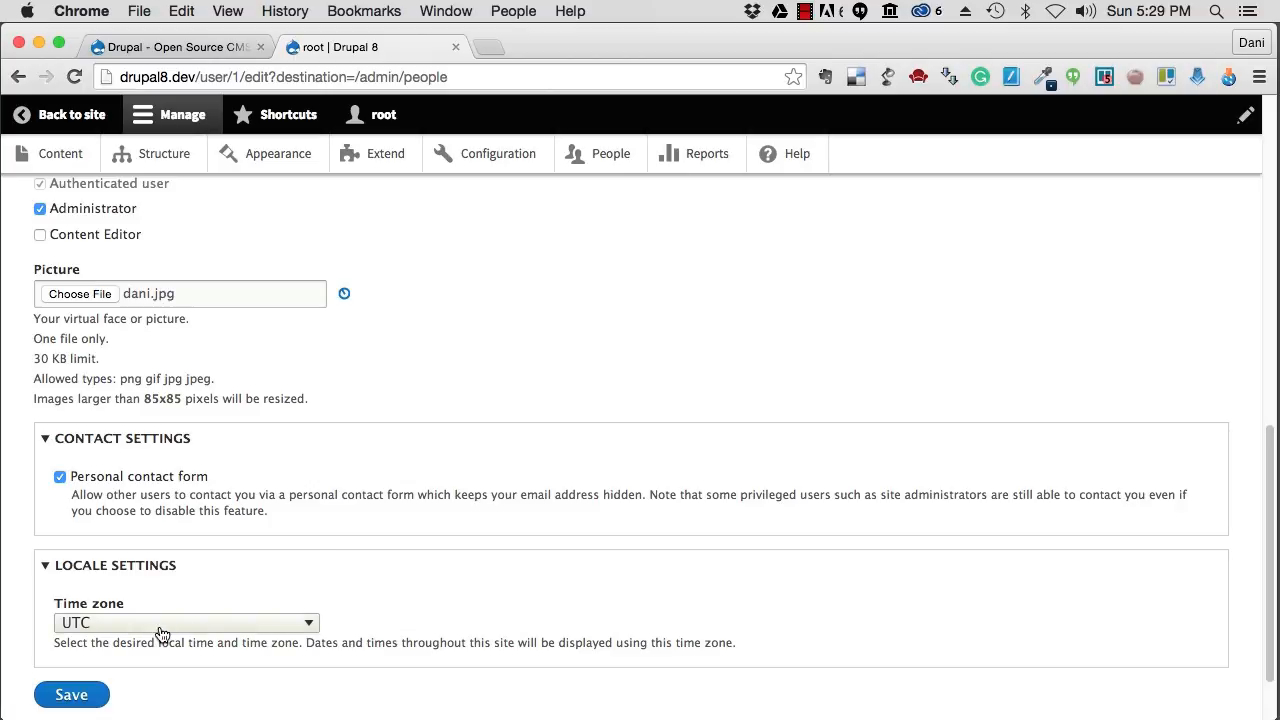
{"action": "left_click", "coordinate": [184, 622]}
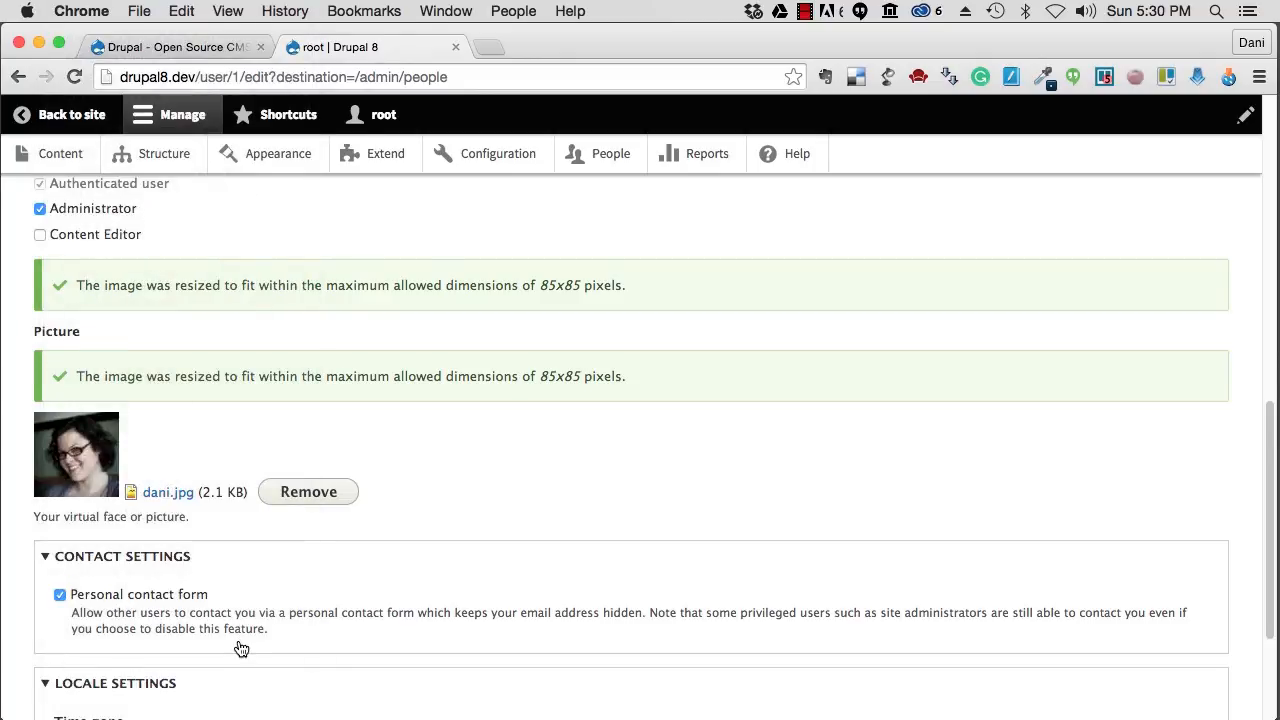
{"action": "scroll", "scroll_direction": "up", "scroll_amount": 3}
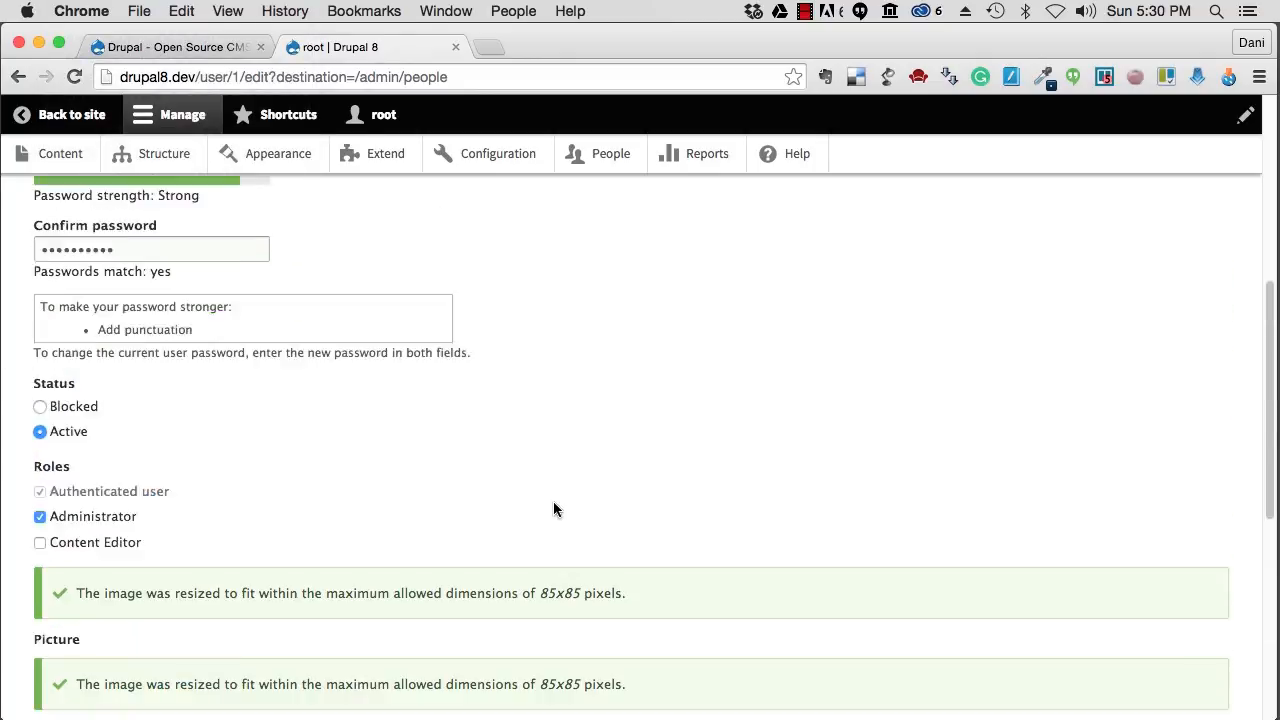
{"action": "scroll", "scroll_direction": "down", "scroll_amount": 3}
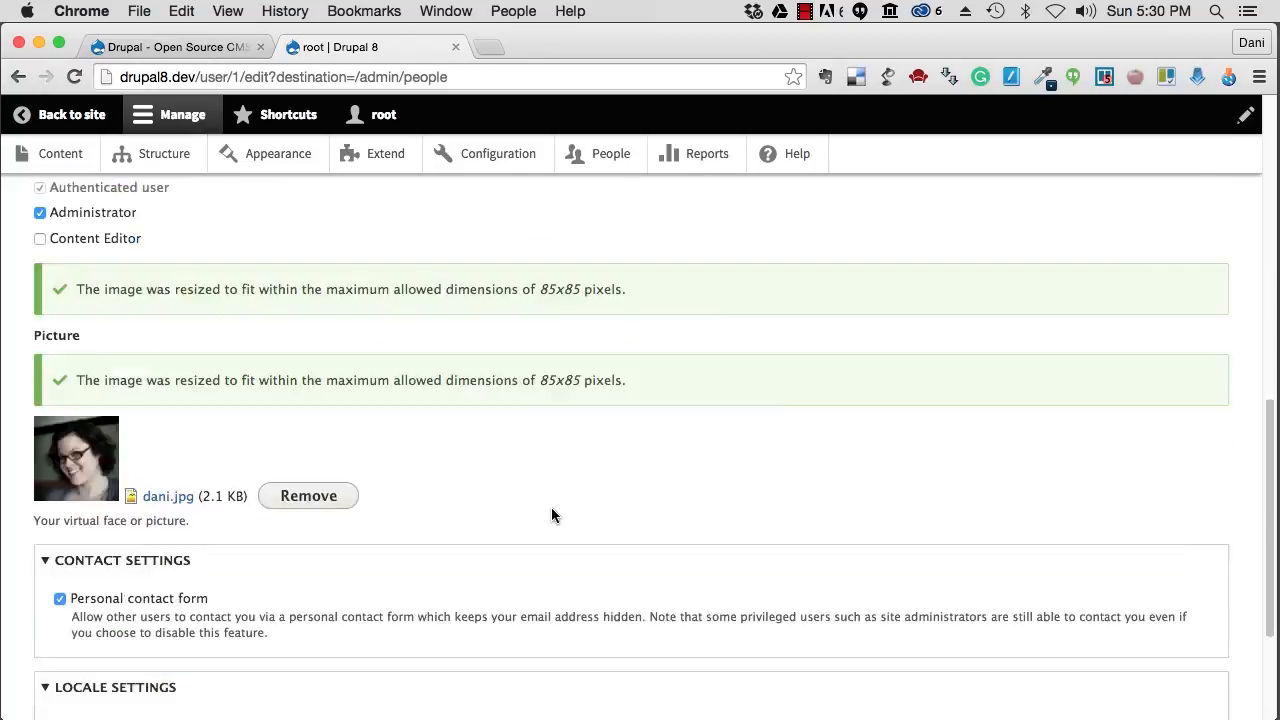